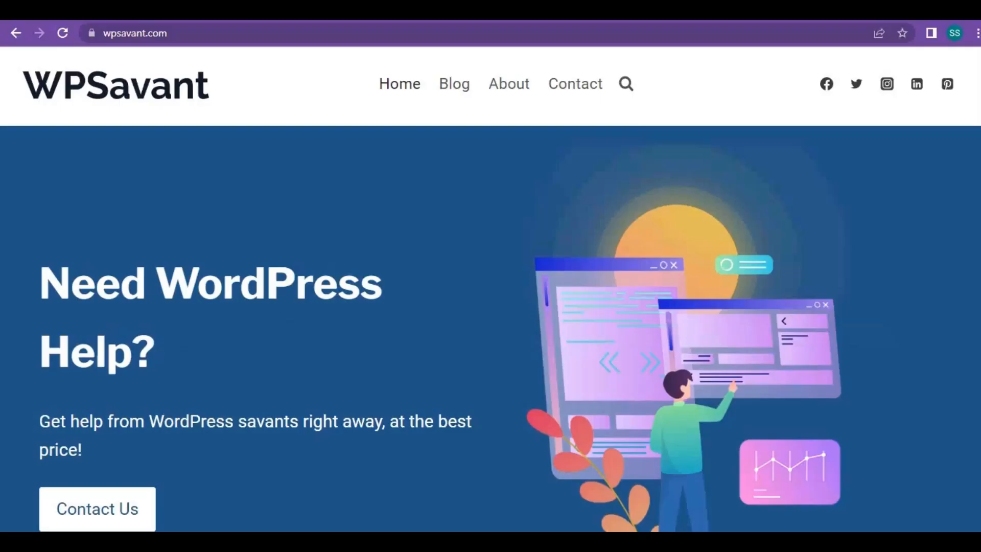
- Scroll the wpsavant.com homepage down to the footer's 'Powered by WordPress' credit
{"action": "scroll", "scroll_direction": "down", "scroll_amount": 3}
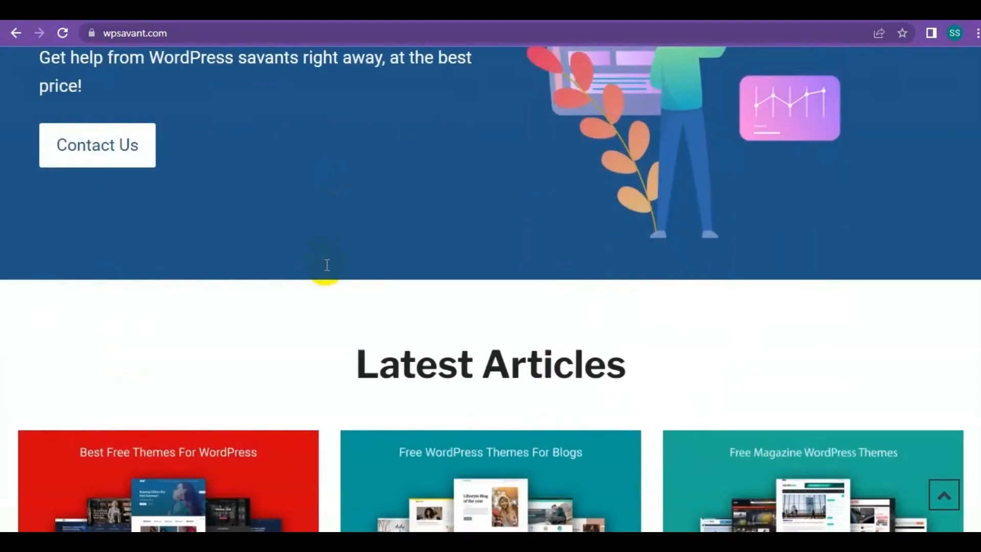
{"action": "scroll", "scroll_direction": "down", "scroll_amount": 3}
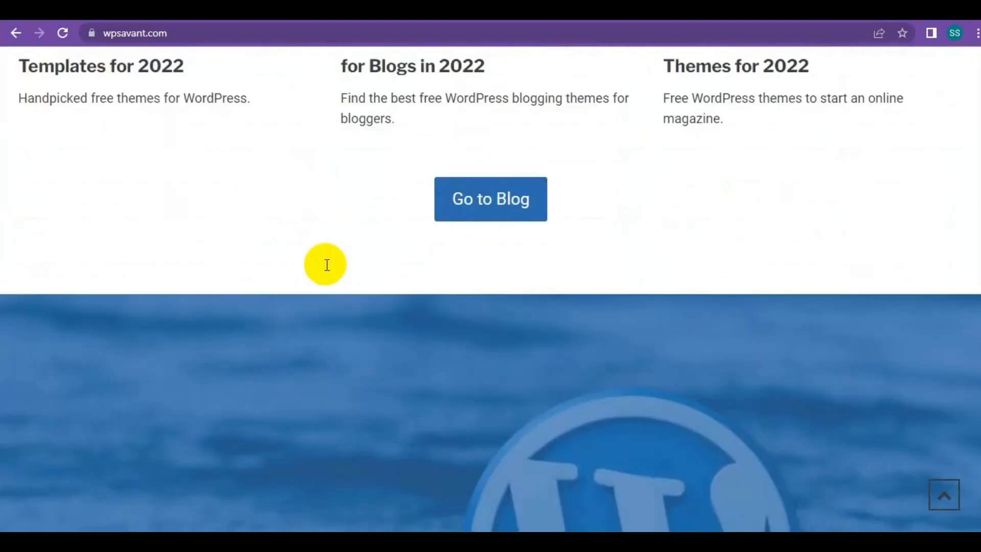
{"action": "scroll", "scroll_direction": "down", "scroll_amount": 3}
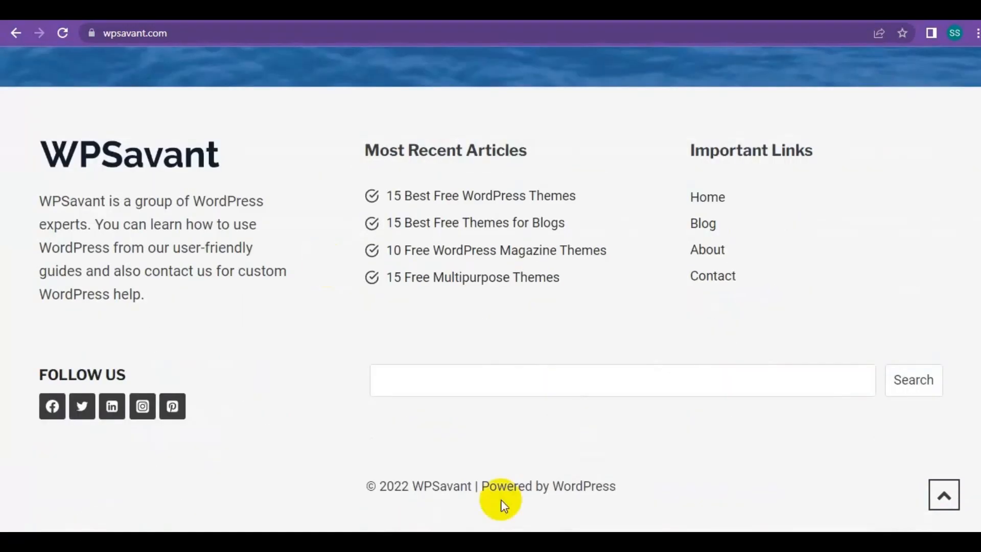
{"action": "mouse_move", "coordinate": [543, 500]}
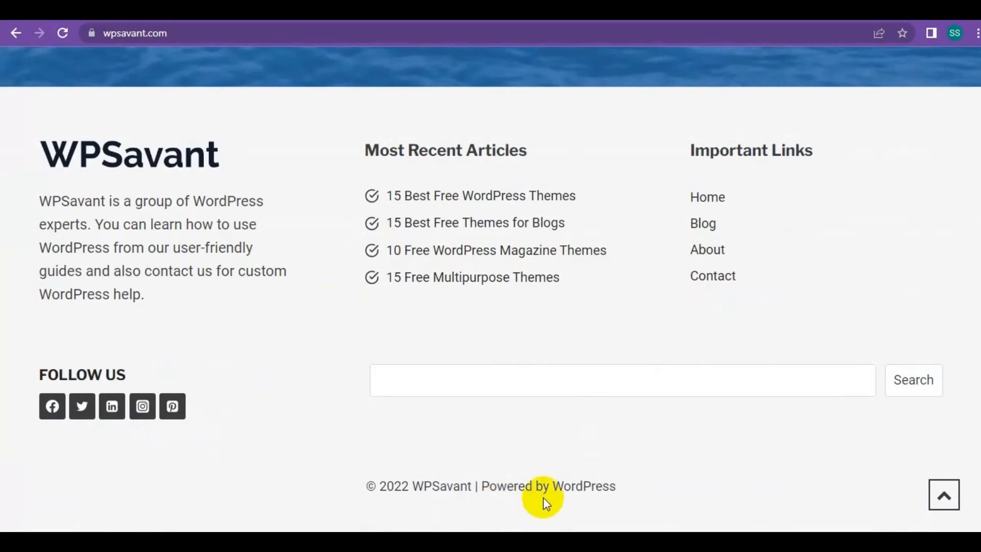
{"action": "mouse_move", "coordinate": [599, 500]}
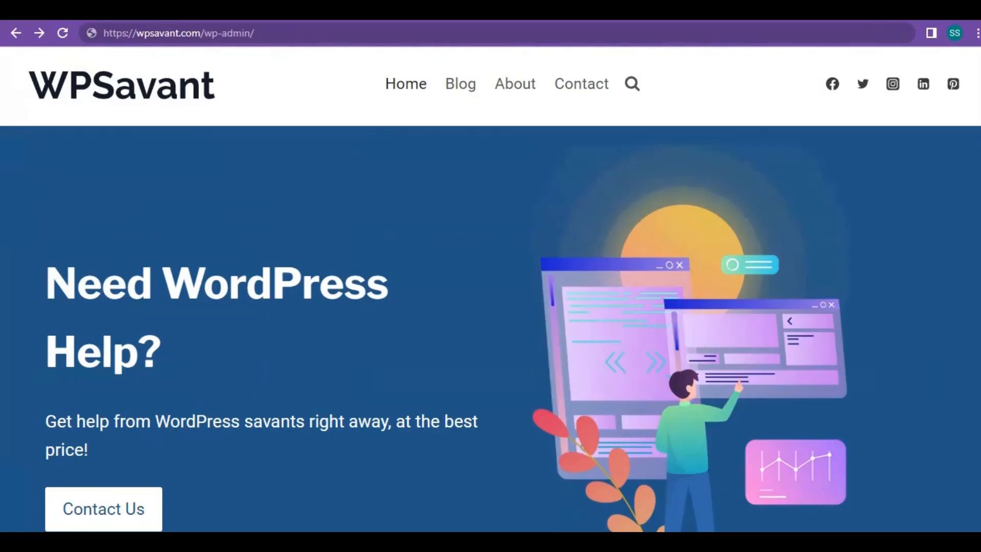
{"action": "mouse_move", "coordinate": [334, 28]}
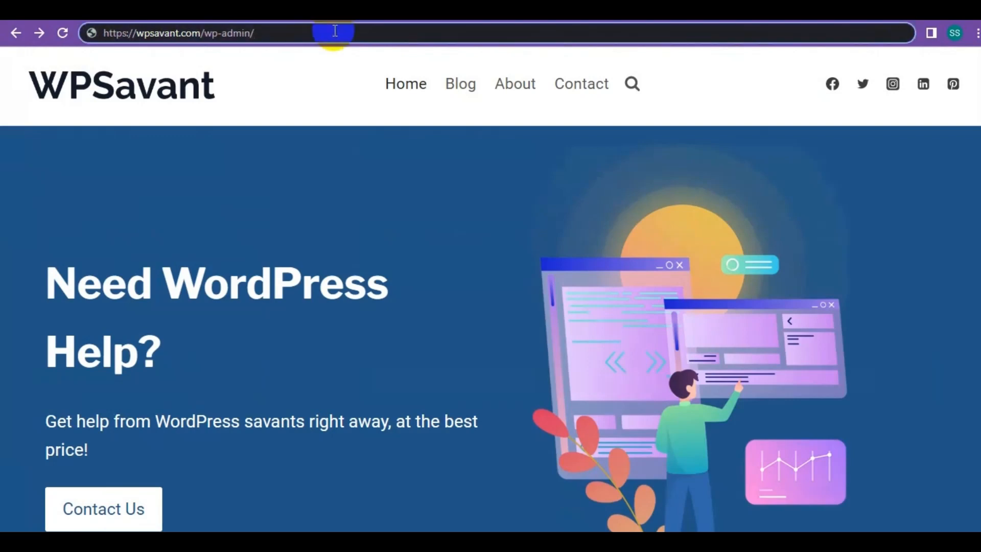
- Load wpsavant.com/wp-admin/ to check for the login page, then return to the homepage
{"action": "key", "text": "Return"}
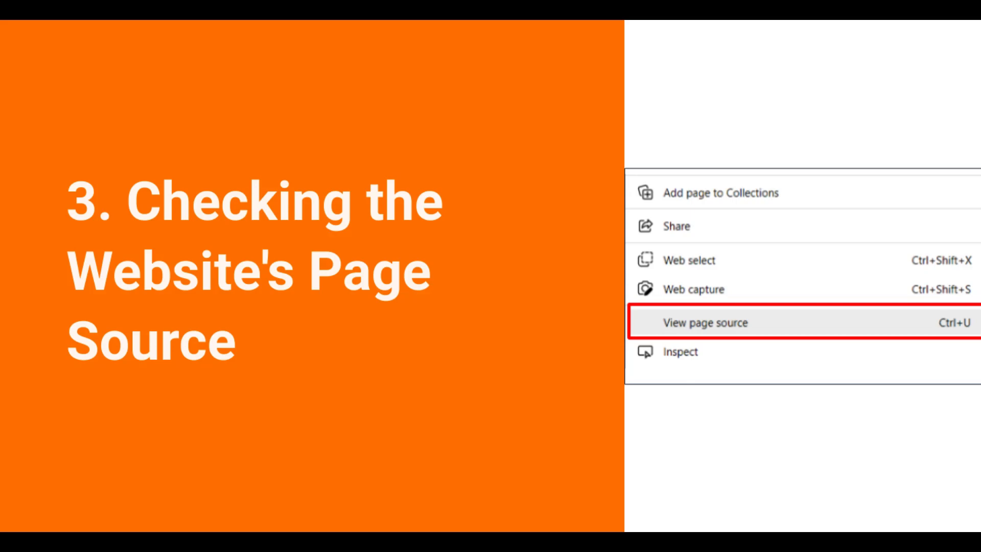
{"action": "left_click", "coordinate": [705, 322]}
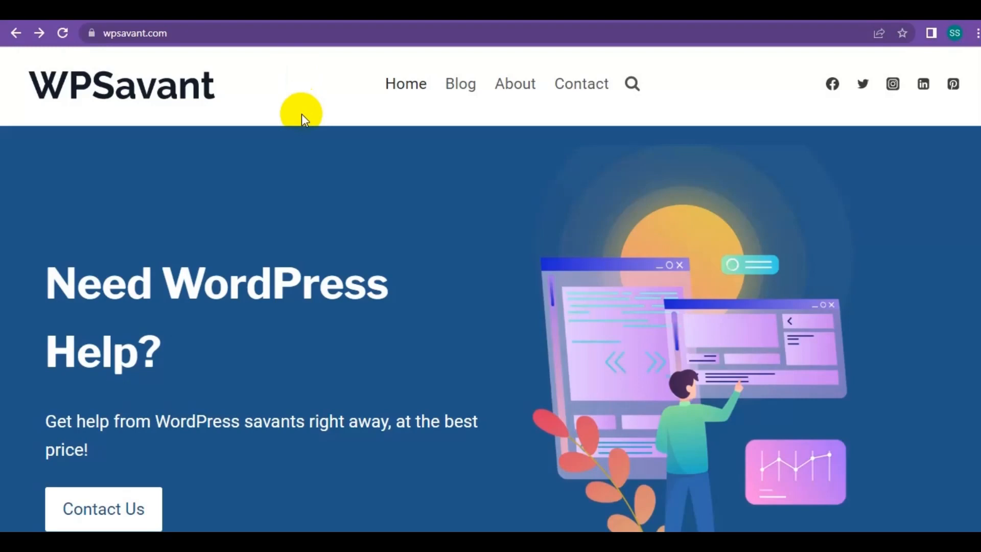
- View the page source of the wpsavant.com homepage from the context menu
{"action": "right_click", "coordinate": [304, 97]}
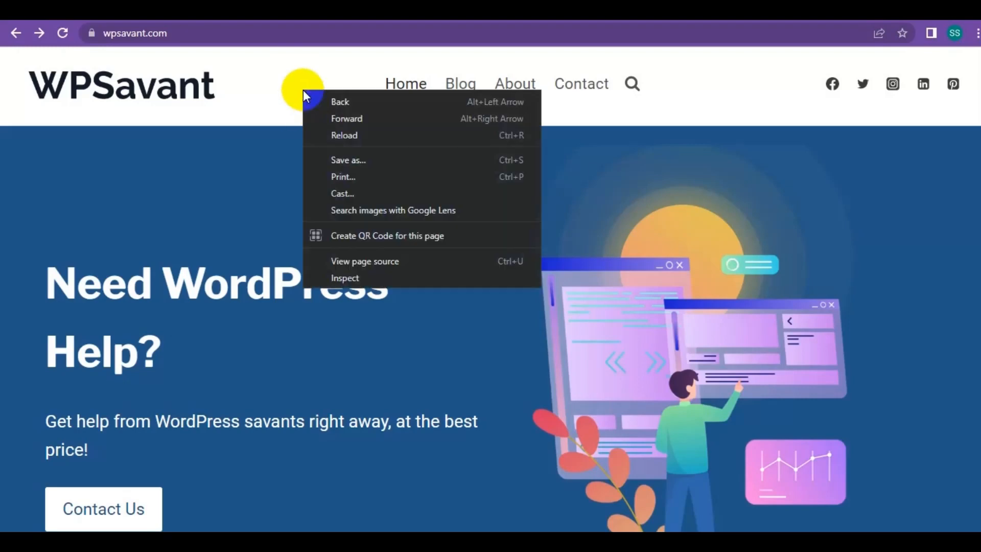
{"action": "mouse_move", "coordinate": [403, 266]}
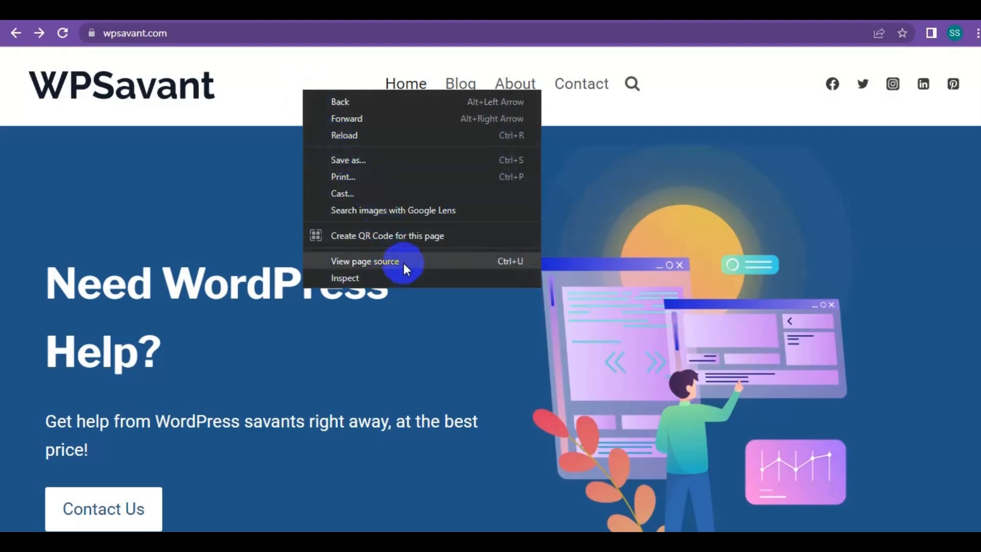
{"action": "left_click", "coordinate": [364, 261]}
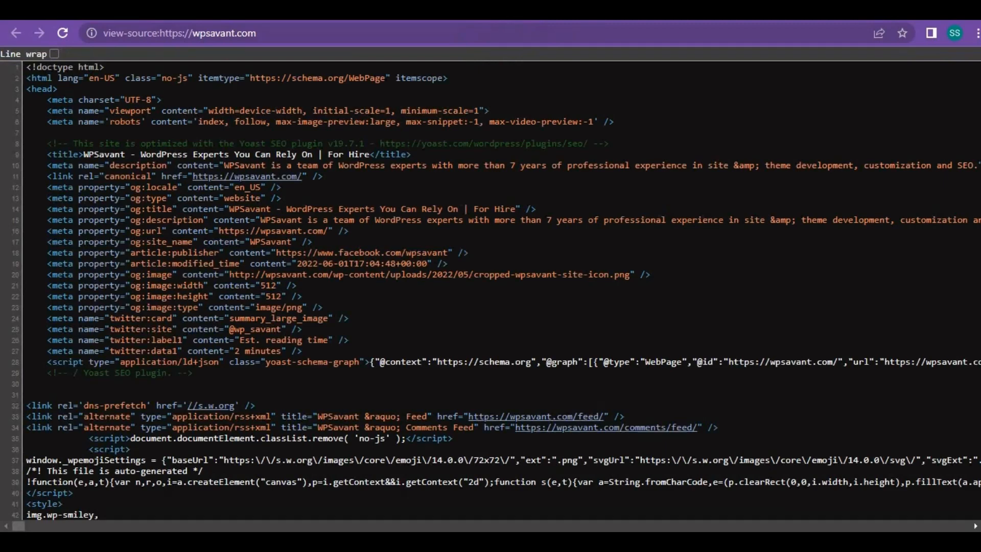
{"action": "mouse_move", "coordinate": [792, 67]}
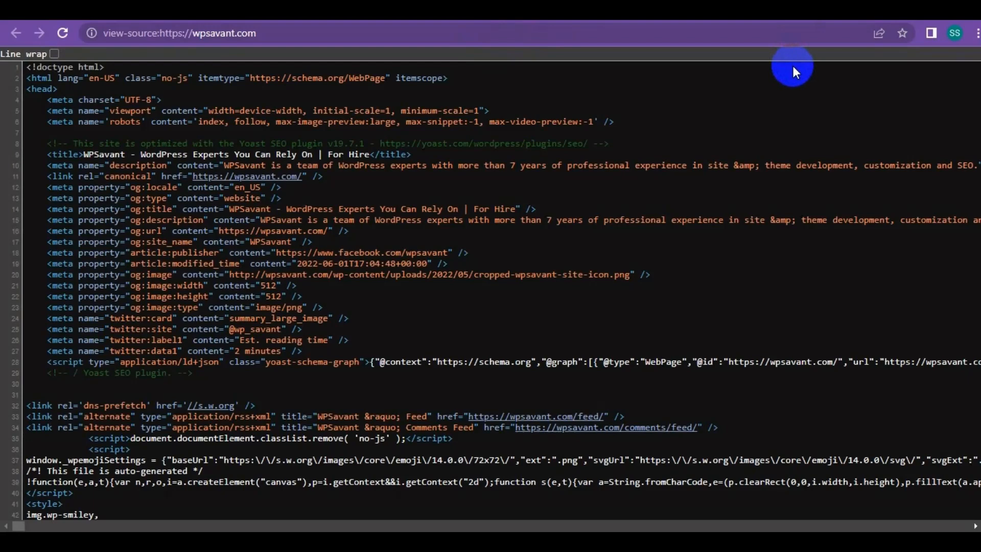
{"action": "mouse_move", "coordinate": [789, 94]}
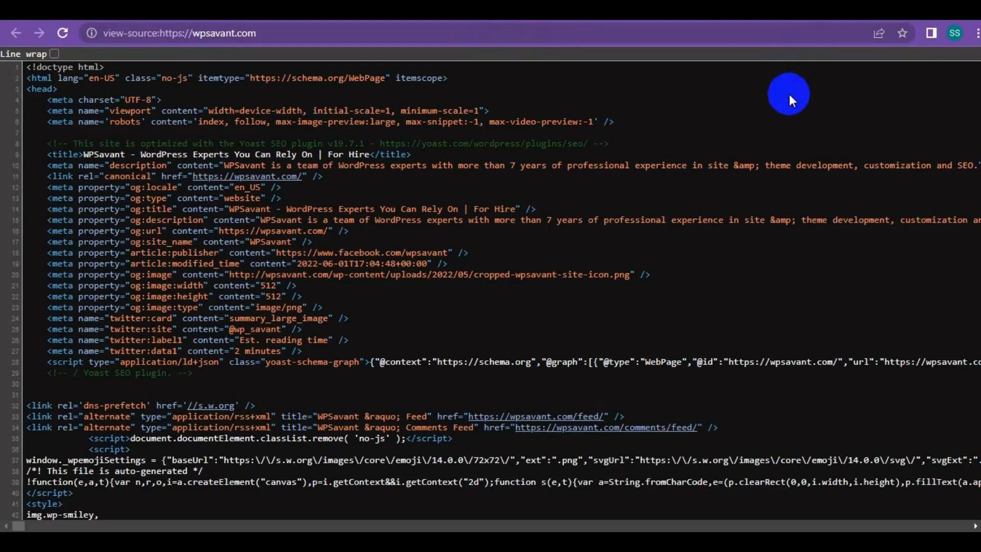
- Find 'wp-content' in the page source with Ctrl+F
{"action": "key", "text": "ctrl+f"}
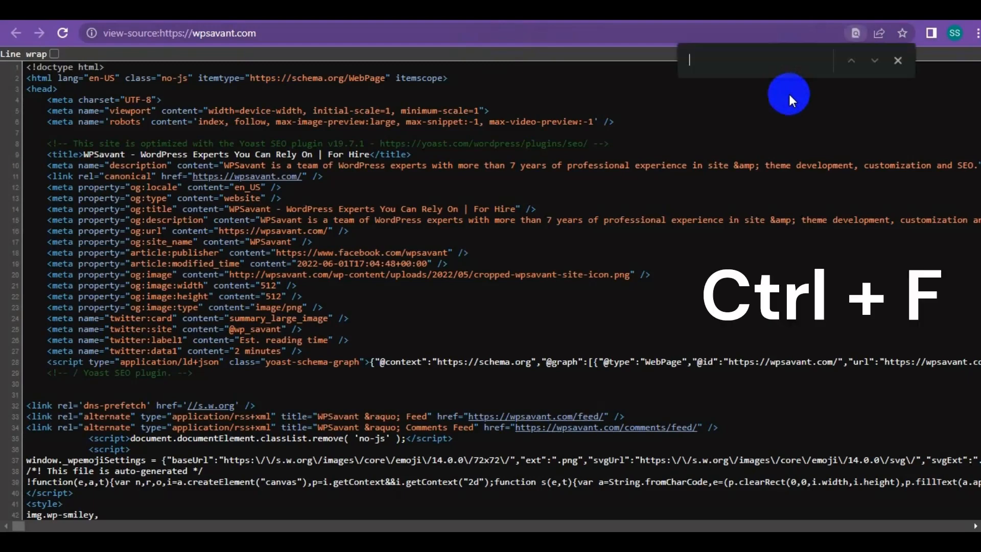
{"action": "mouse_move", "coordinate": [738, 55]}
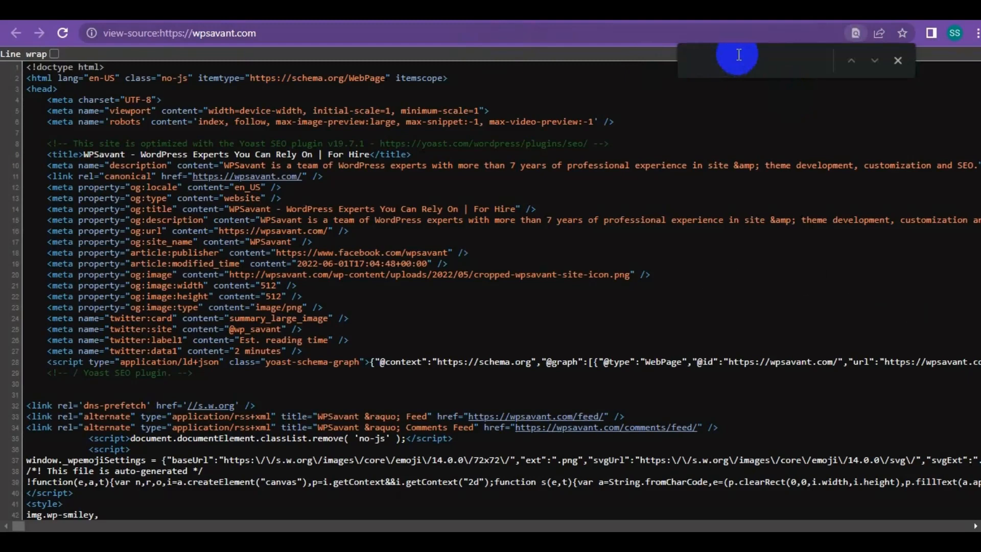
{"action": "type", "text": "wp-content"}
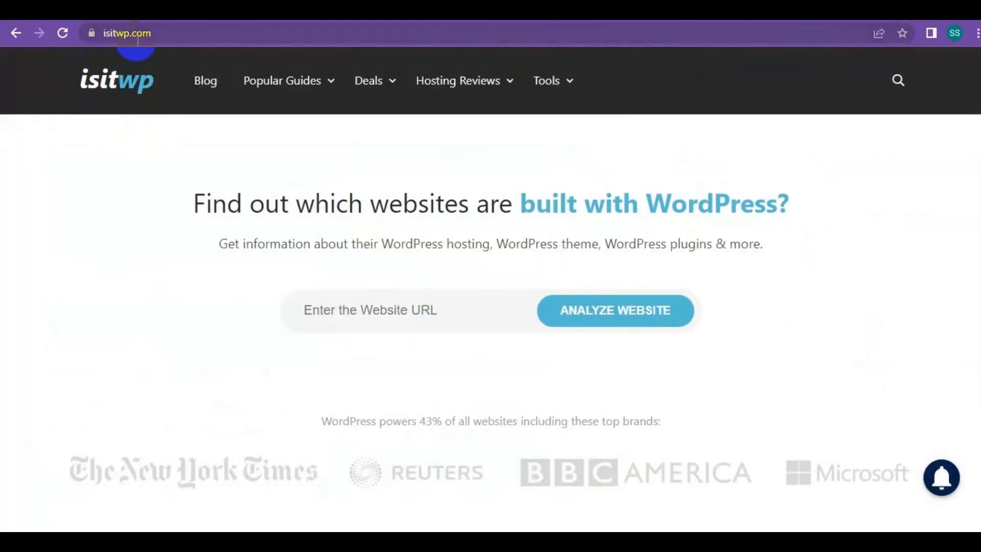
{"action": "mouse_move", "coordinate": [285, 188]}
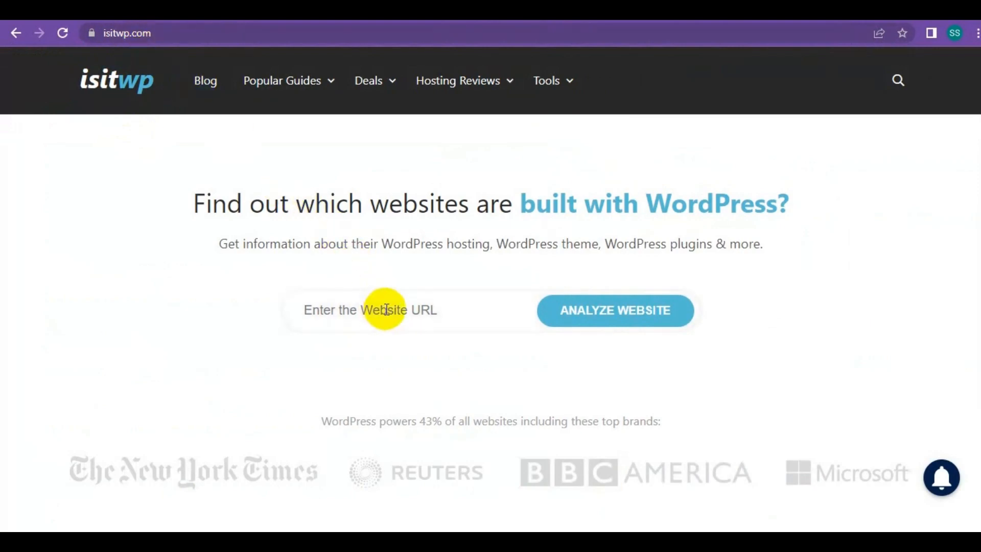
{"action": "type", "text": "https://wpsavant.com/"}
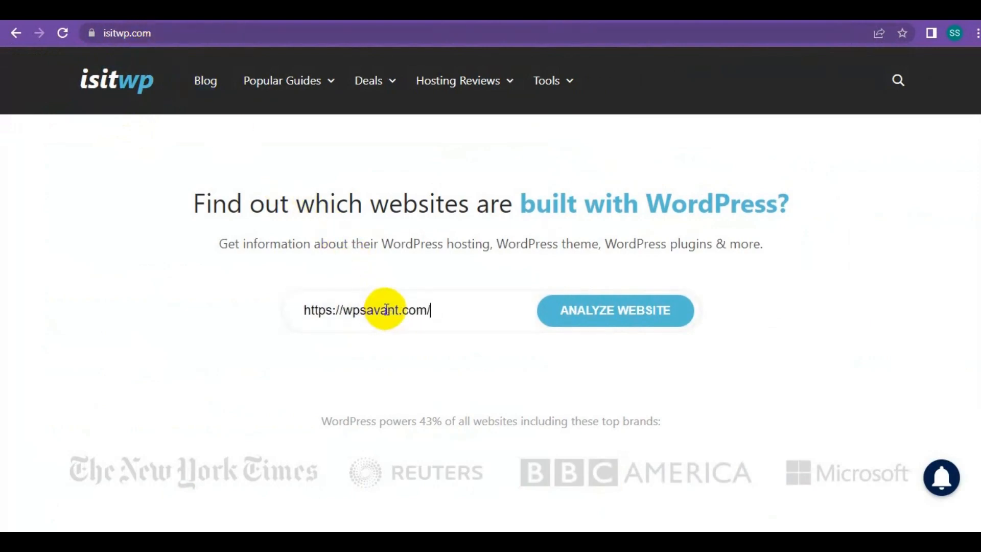
{"action": "mouse_move", "coordinate": [615, 310]}
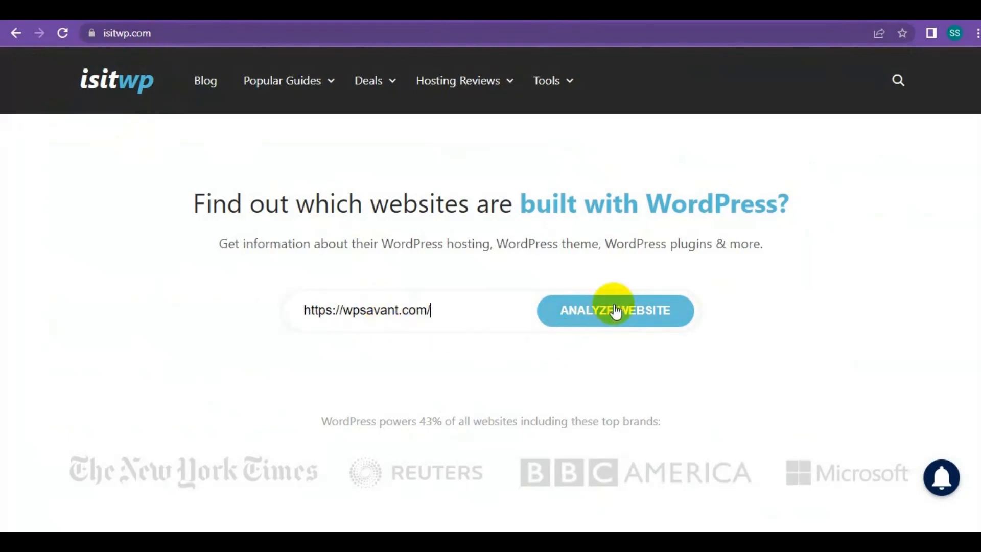
{"action": "left_click", "coordinate": [615, 310]}
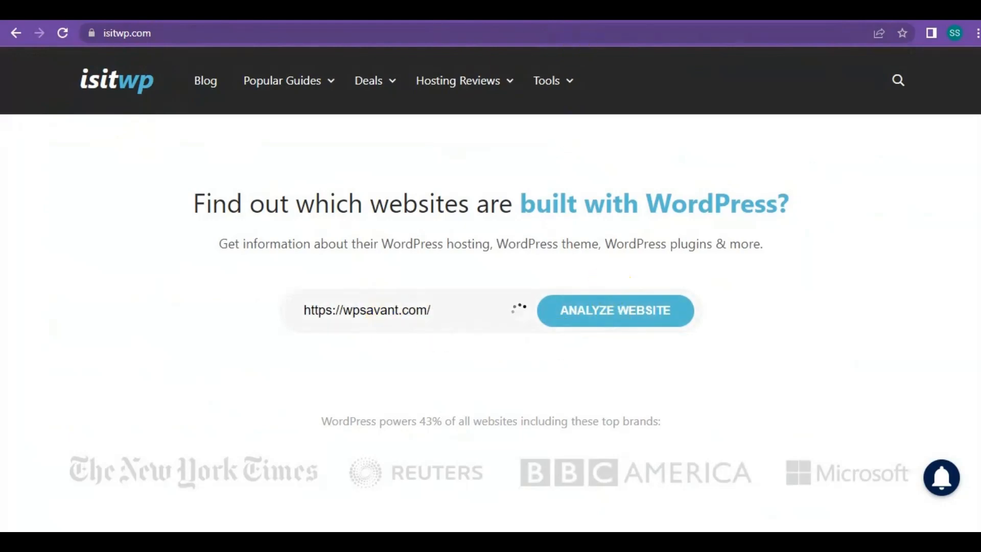
{"action": "left_click", "coordinate": [615, 310]}
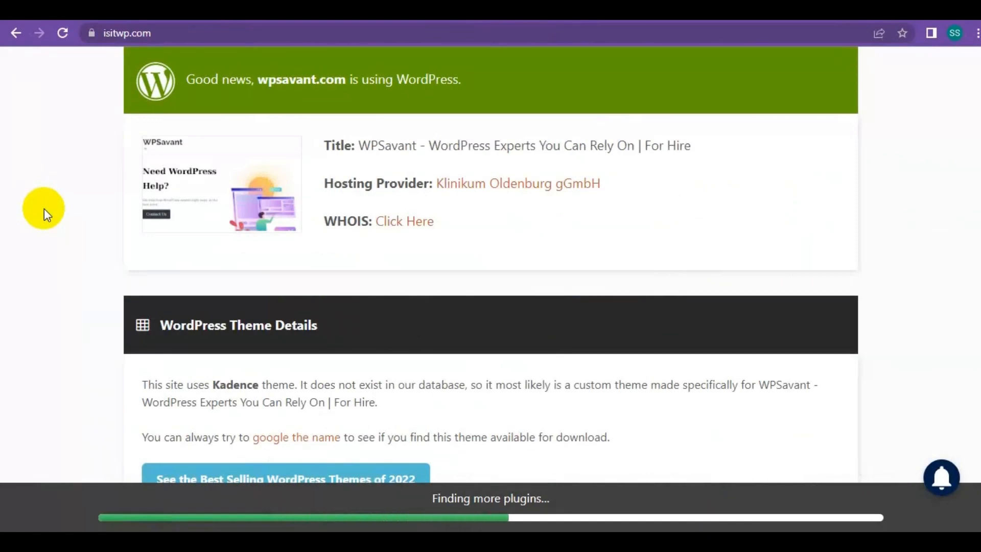
{"action": "scroll", "scroll_direction": "up", "scroll_amount": 3}
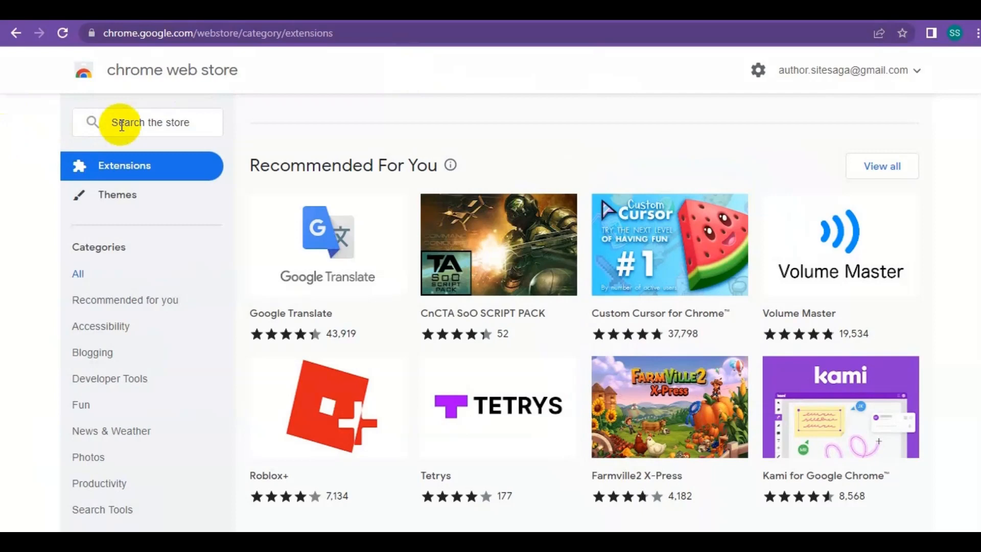
- Search the Chrome Web Store for 'Library Sniffer'
{"action": "left_click", "coordinate": [147, 122]}
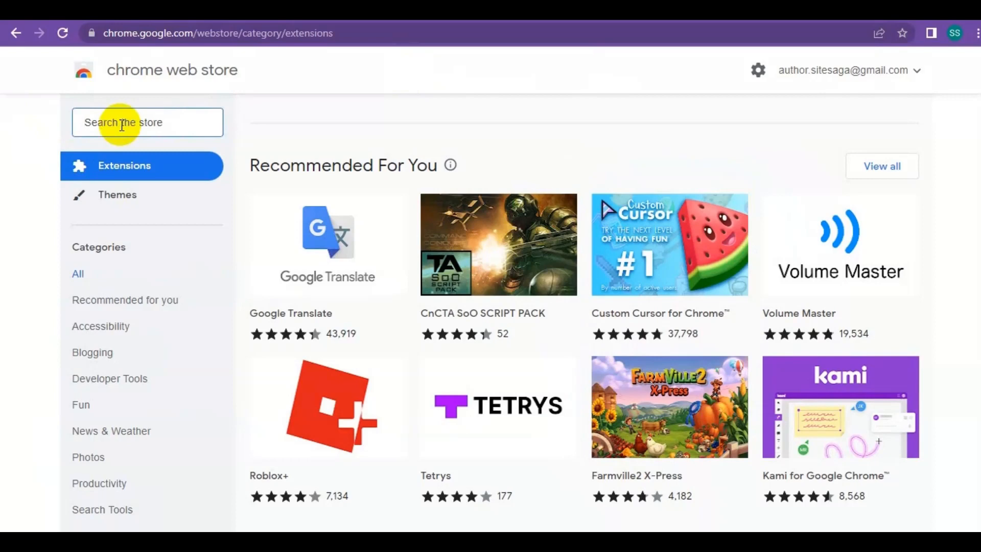
{"action": "type", "text": "Library Sniffer"}
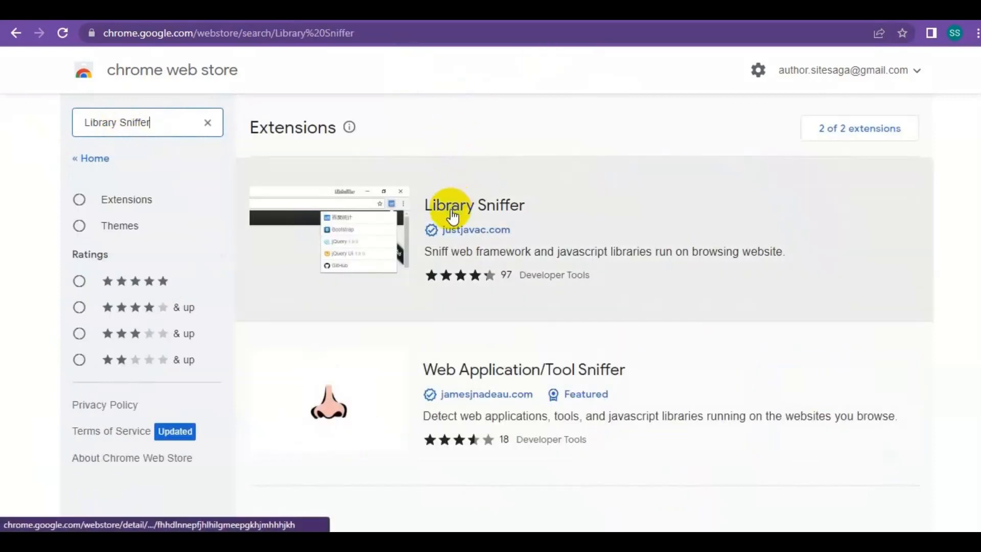
{"action": "mouse_move", "coordinate": [532, 218]}
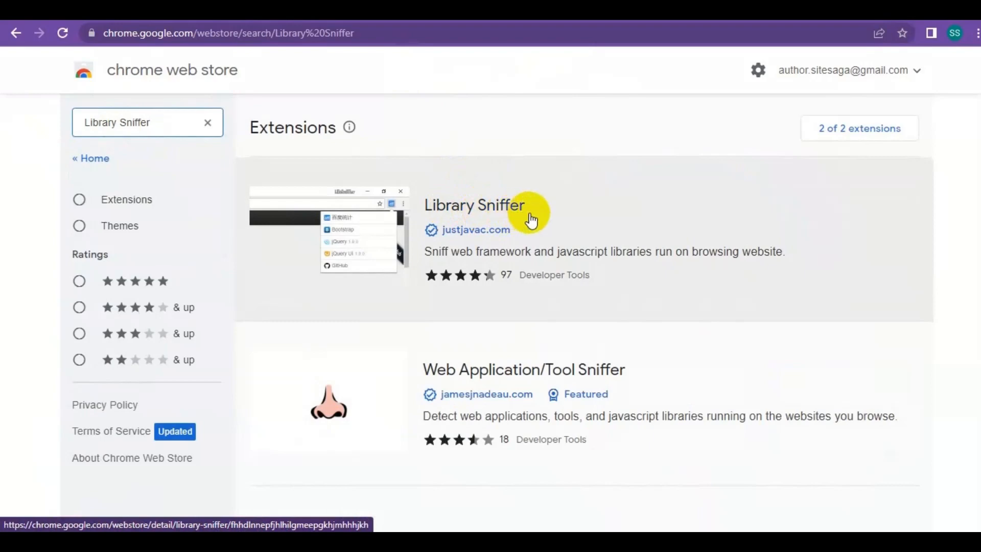
- Add Library Sniffer to Chrome from its listing and dismiss the confirmation bubble
{"action": "left_click", "coordinate": [473, 206]}
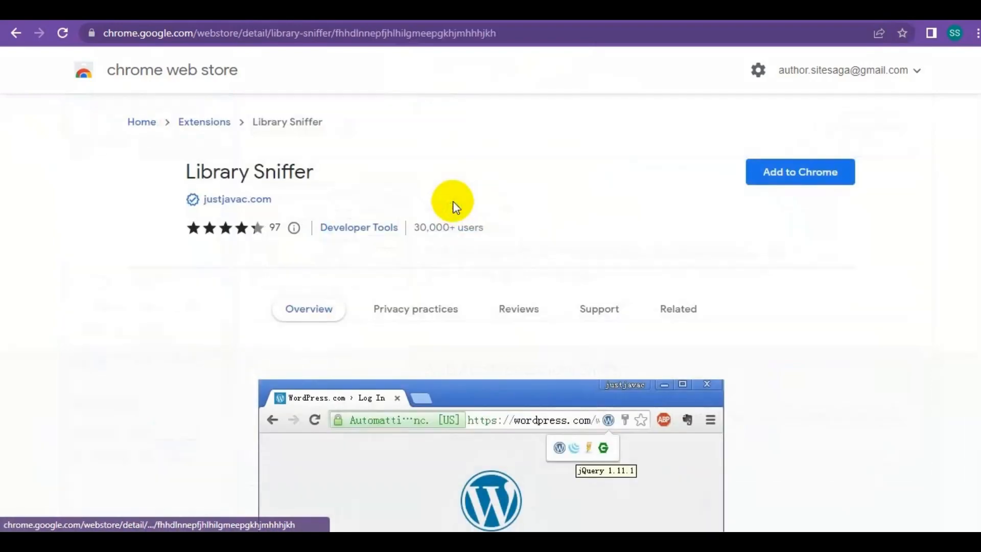
{"action": "mouse_move", "coordinate": [799, 175]}
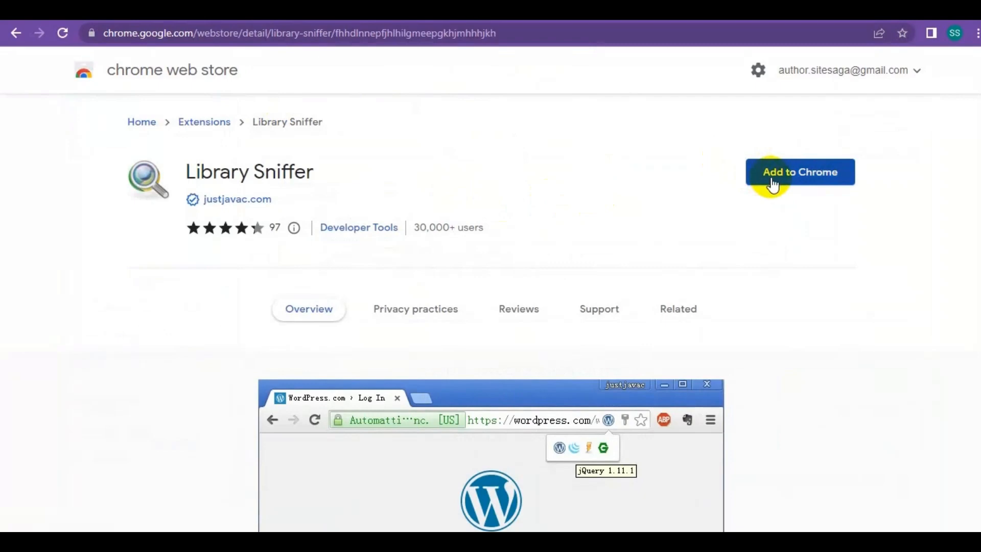
{"action": "left_click", "coordinate": [800, 172]}
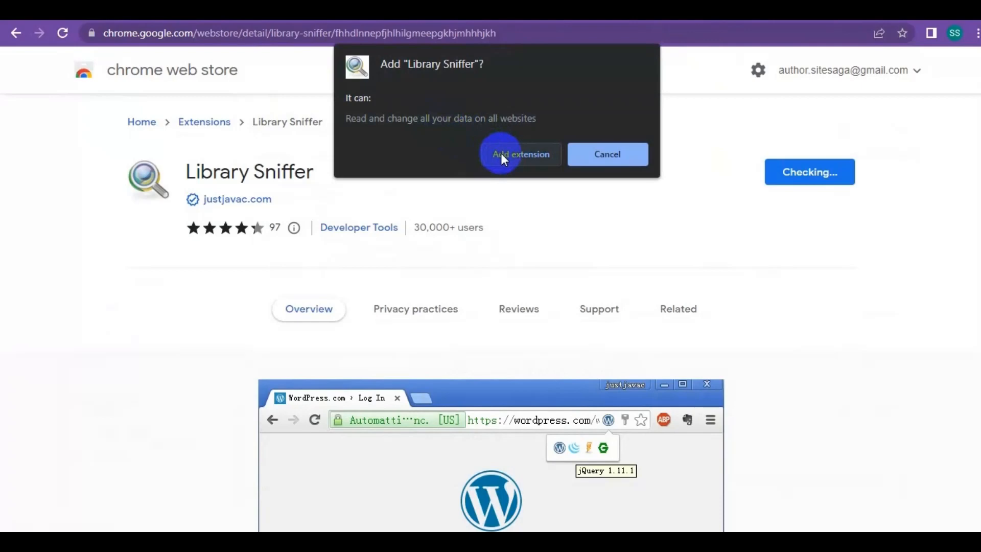
{"action": "left_click", "coordinate": [520, 154]}
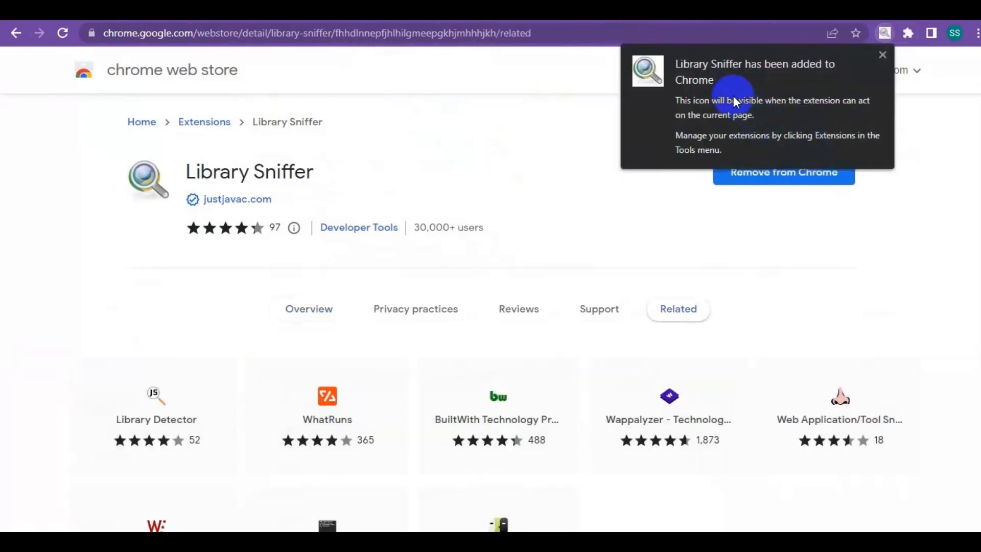
{"action": "mouse_move", "coordinate": [790, 88]}
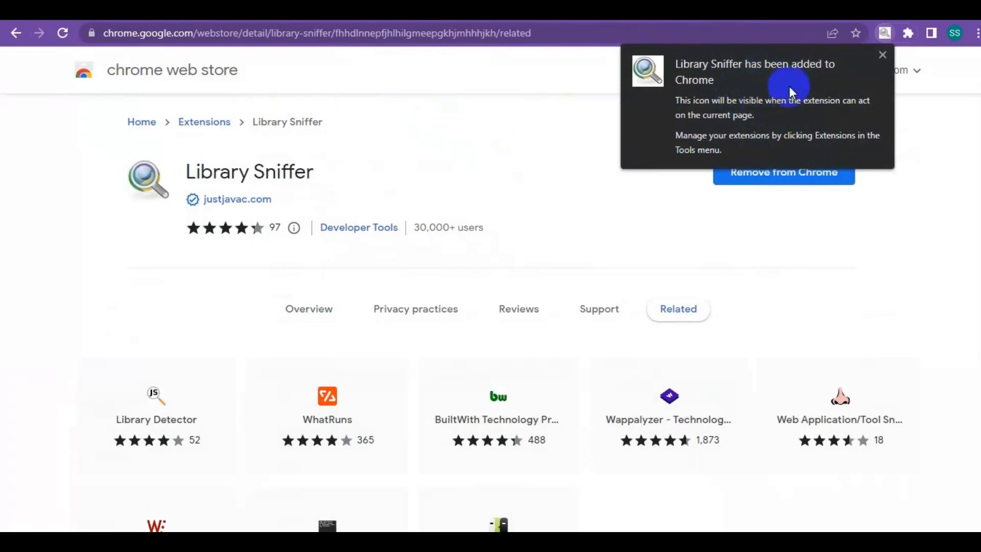
{"action": "left_click", "coordinate": [882, 55]}
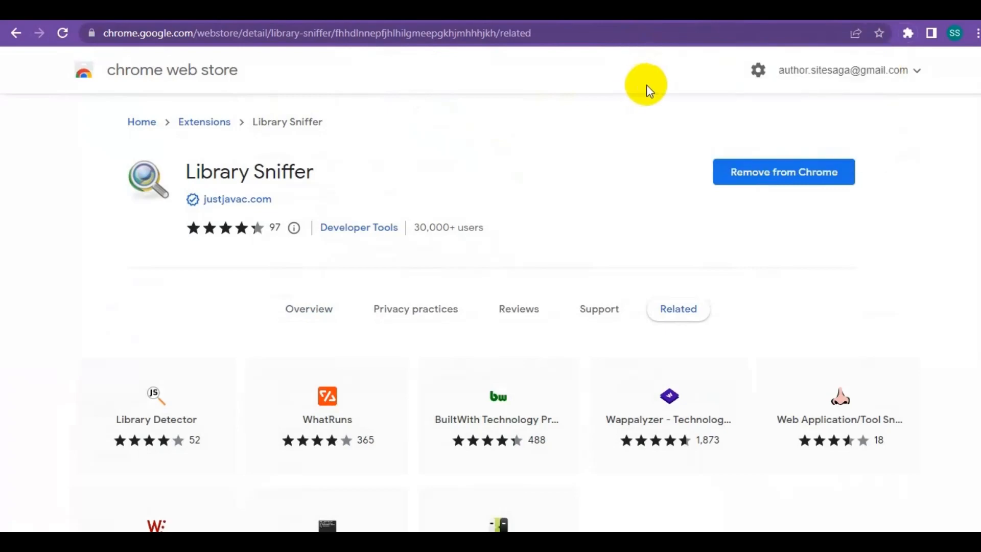
- Pin Library Sniffer from the Extensions menu and return to wpsavant.com
{"action": "left_click", "coordinate": [908, 33]}
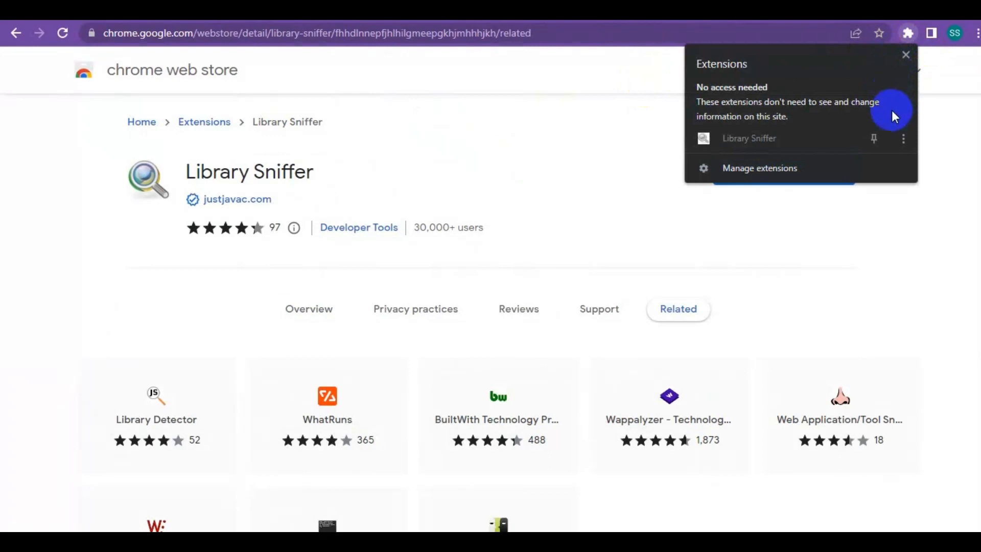
{"action": "mouse_move", "coordinate": [874, 138]}
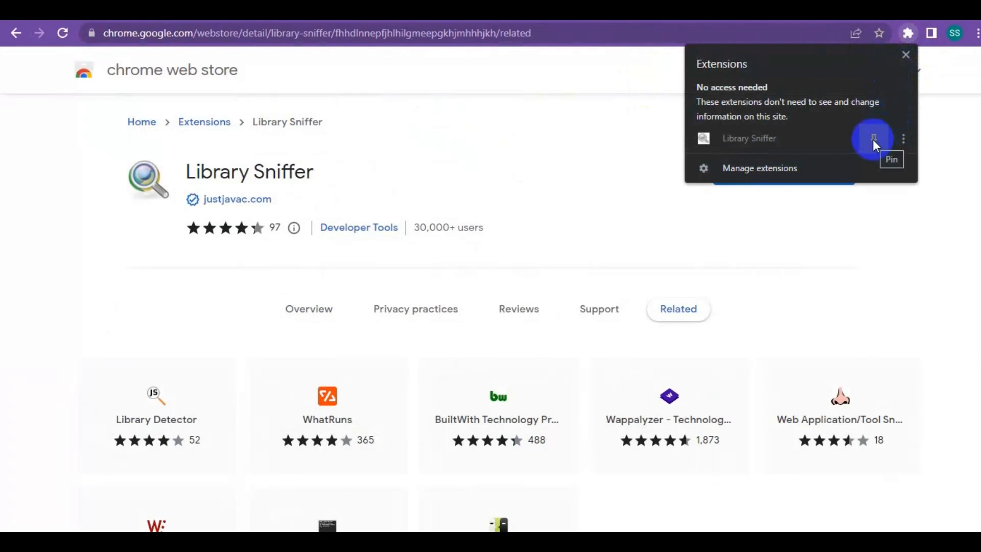
{"action": "left_click", "coordinate": [873, 138]}
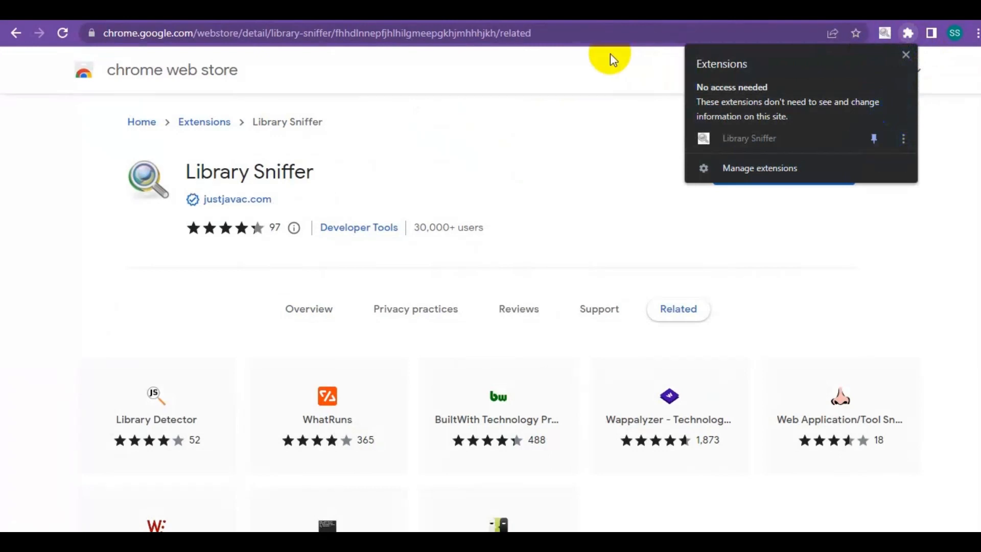
{"action": "left_click", "coordinate": [905, 54]}
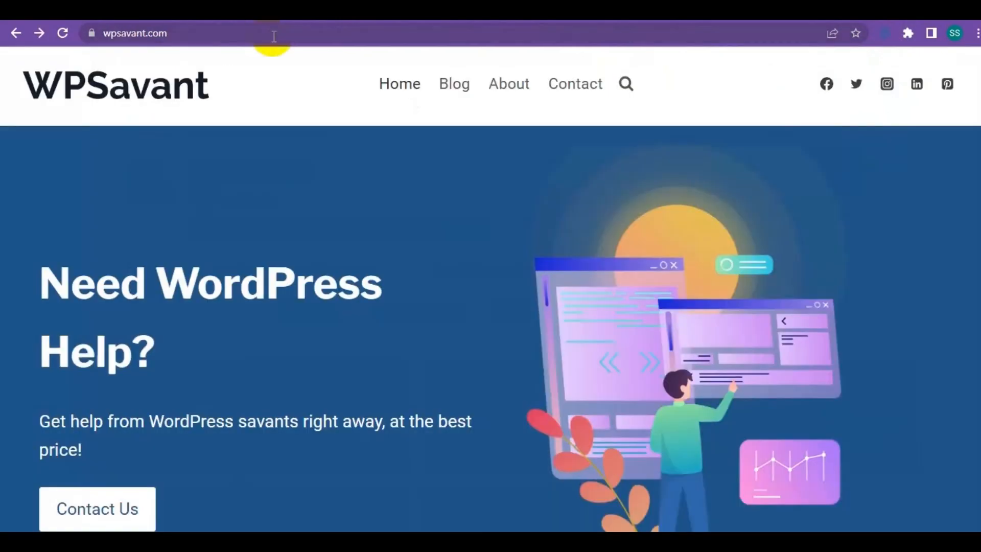
{"action": "mouse_move", "coordinate": [683, 59]}
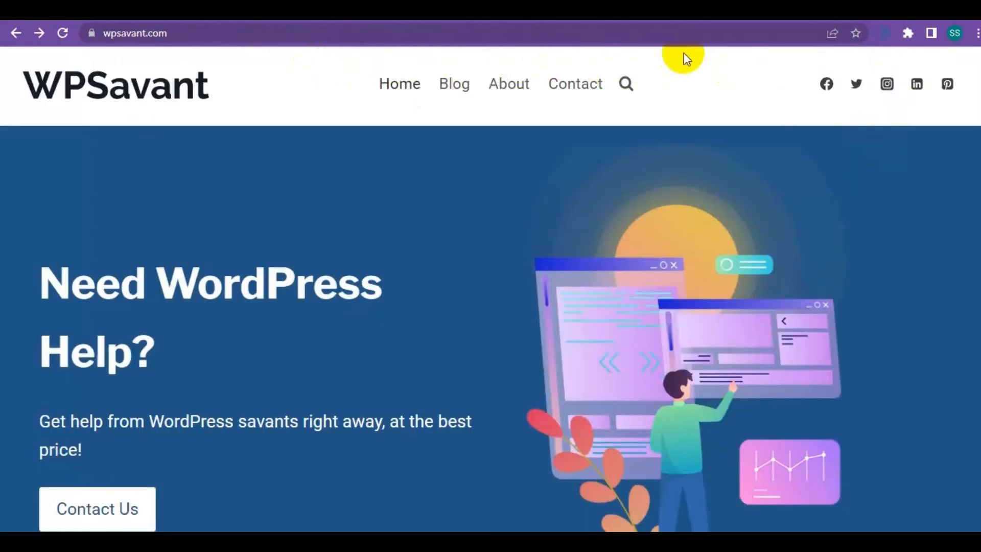
{"action": "mouse_move", "coordinate": [885, 42]}
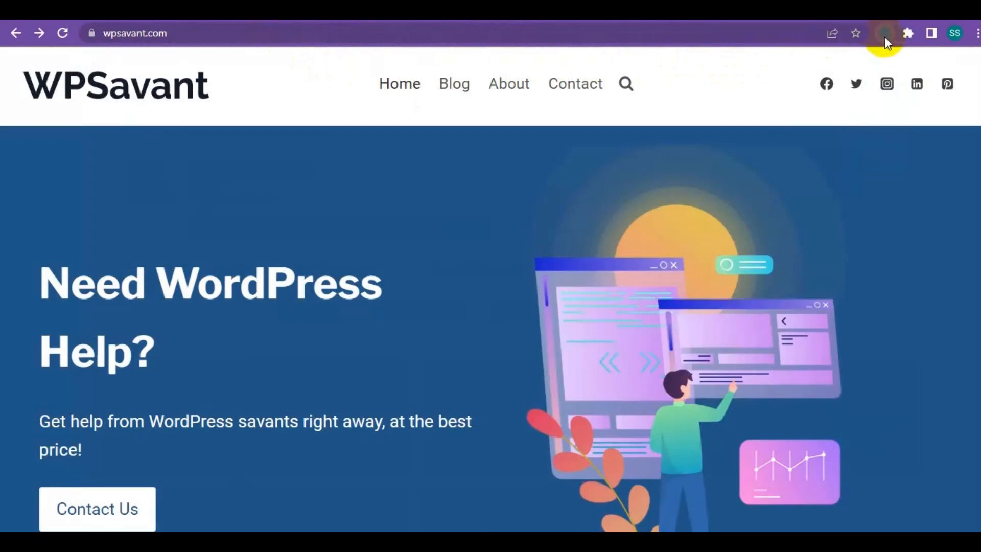
{"action": "mouse_move", "coordinate": [883, 34]}
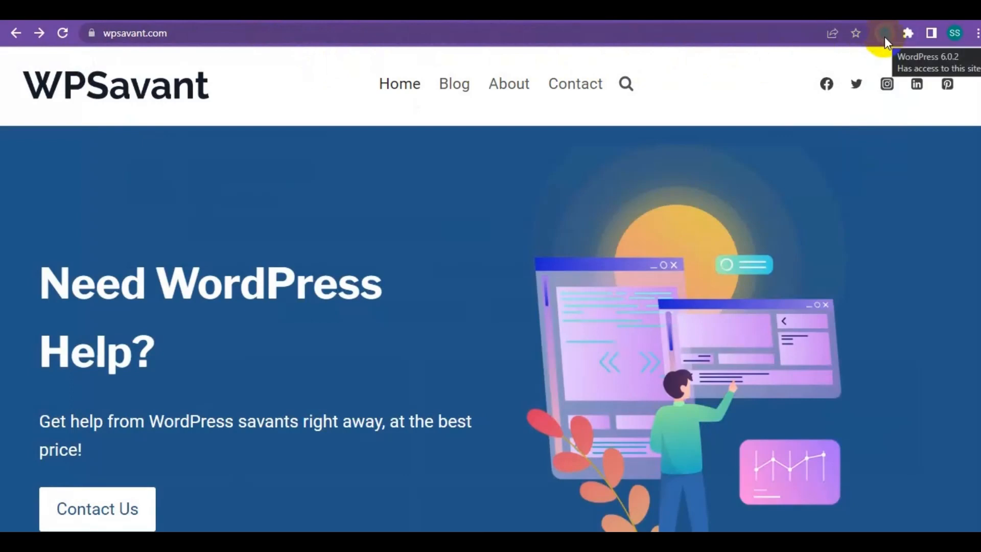